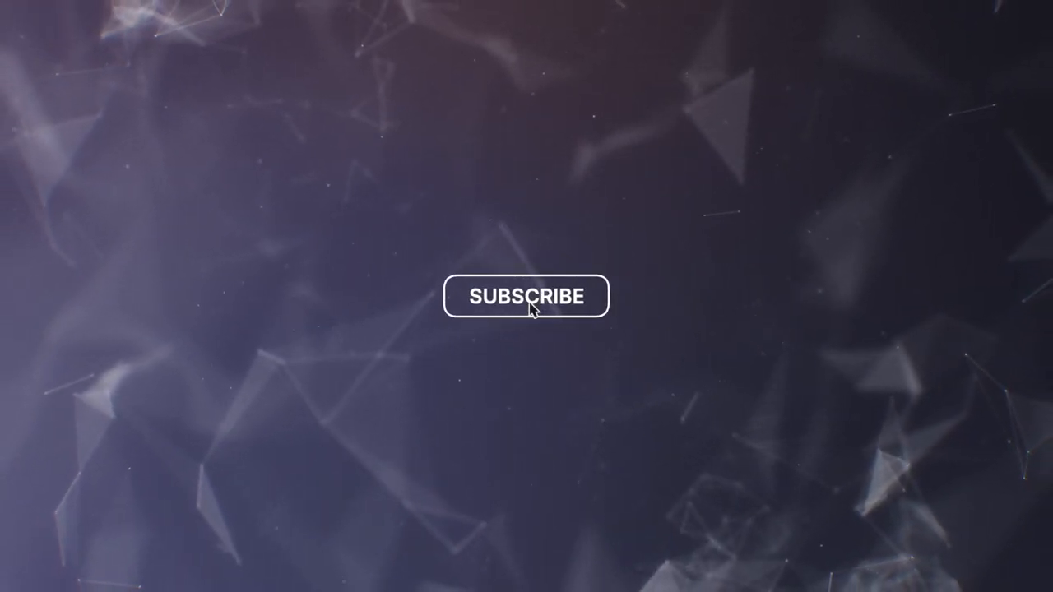
left_click(527, 296)
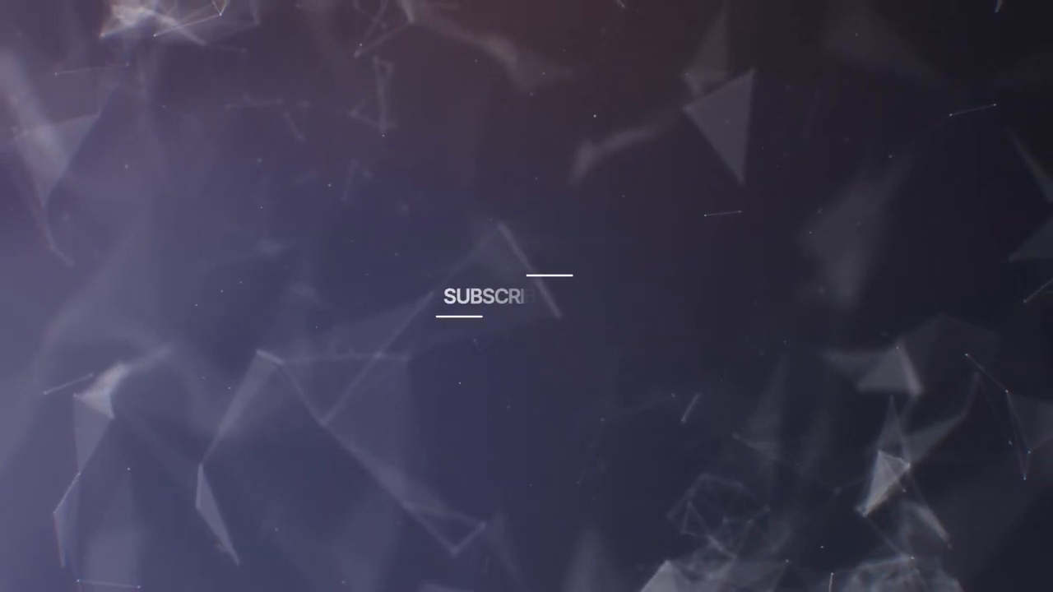
left_click(527, 297)
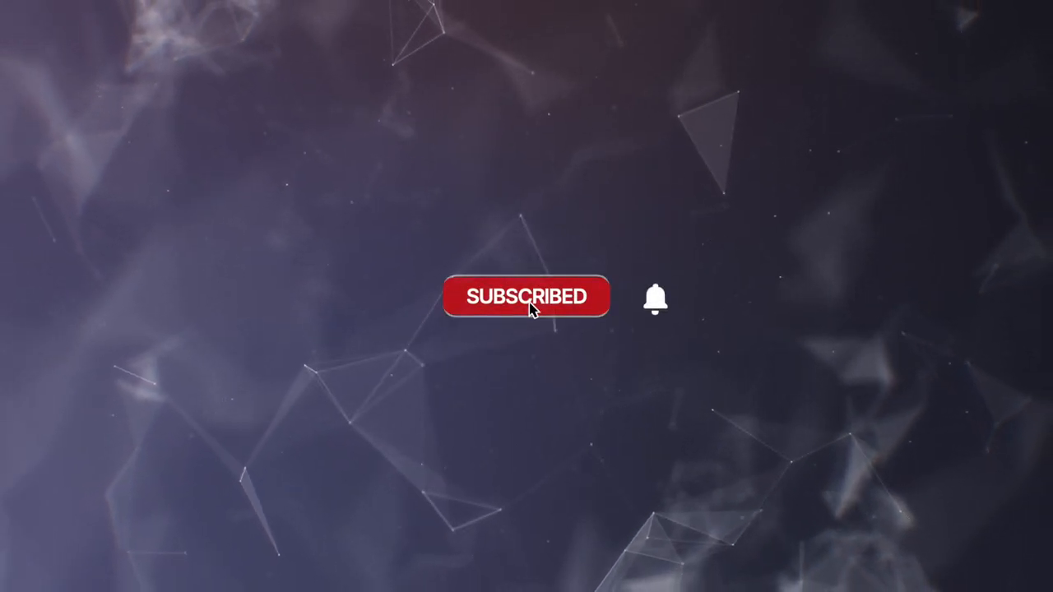